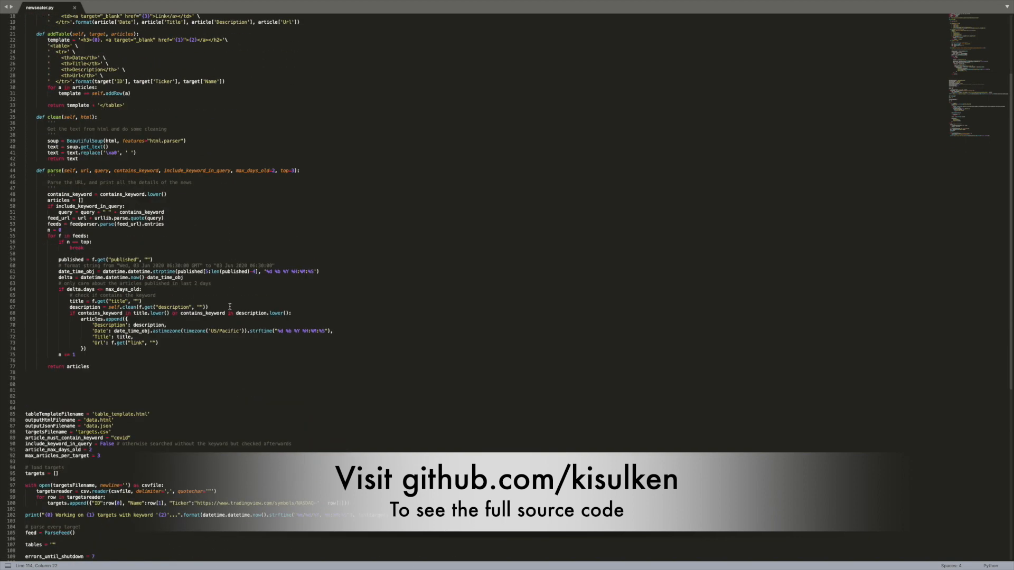
Finish scrolling newseater.py, then open targets.csv from the newseater folder in Numbers.
scroll(down, 3)
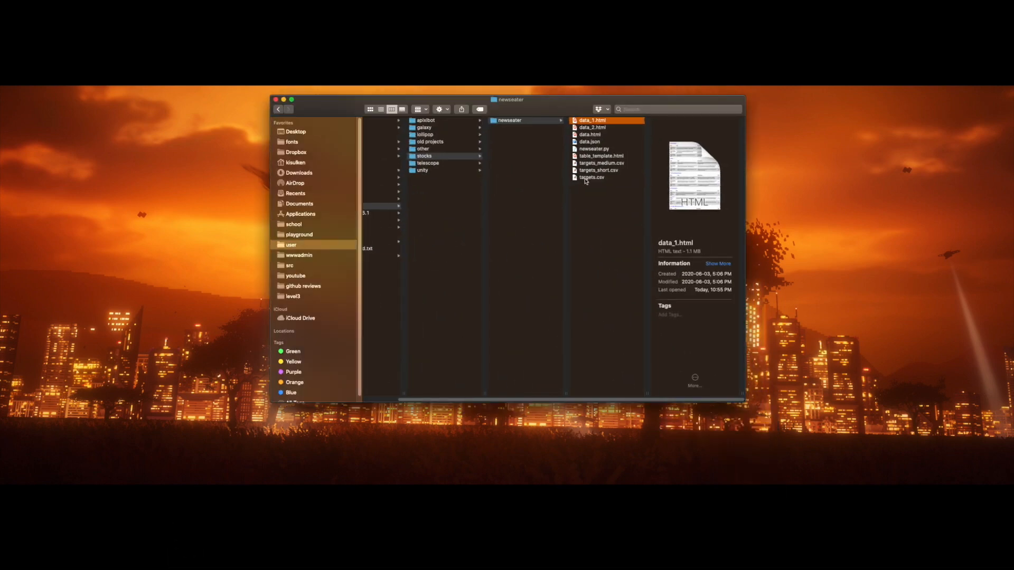
click(590, 177)
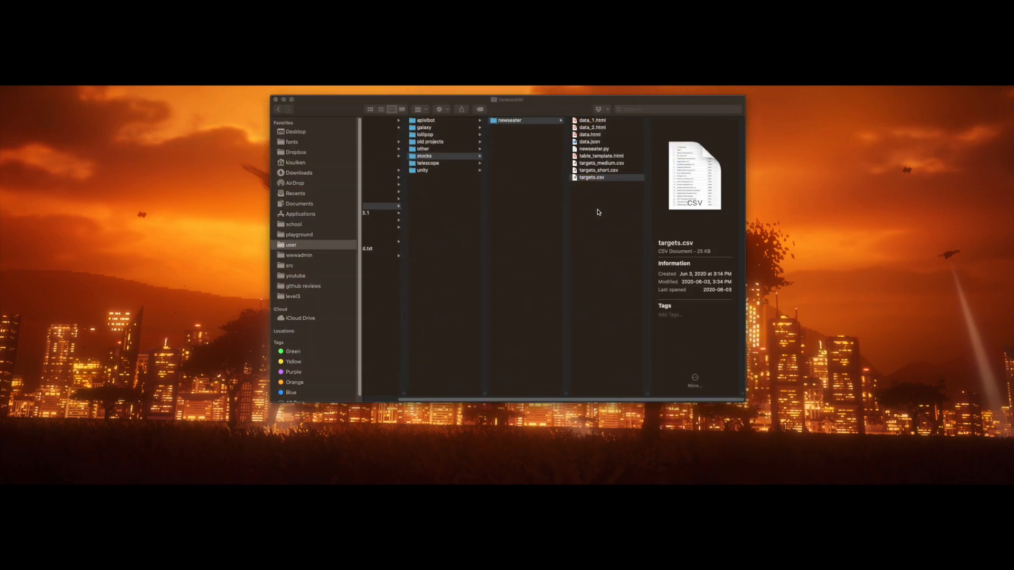
double_click(590, 178)
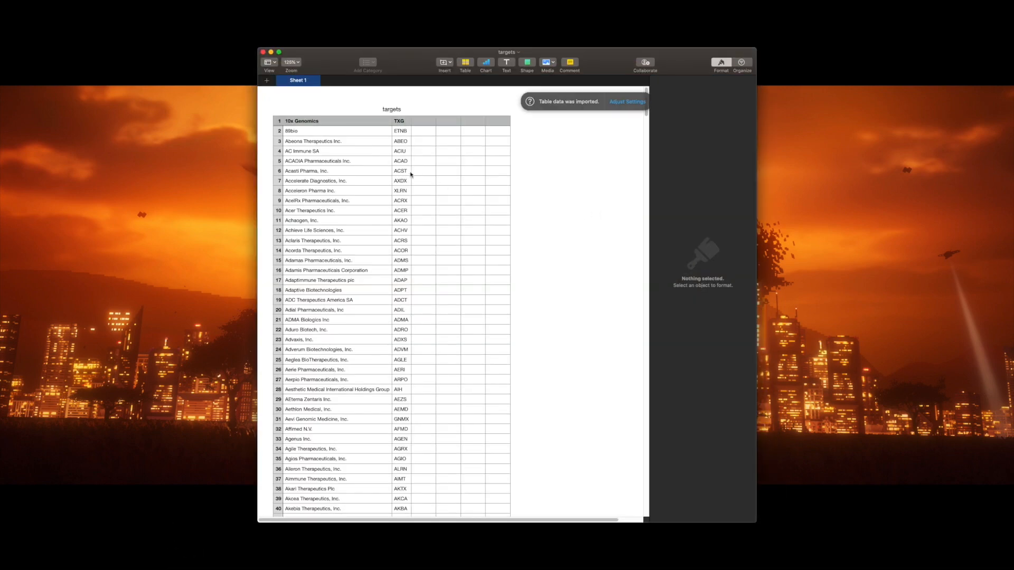
Scroll through the roughly 240 company names and tickers in the targets table.
scroll(down, 3)
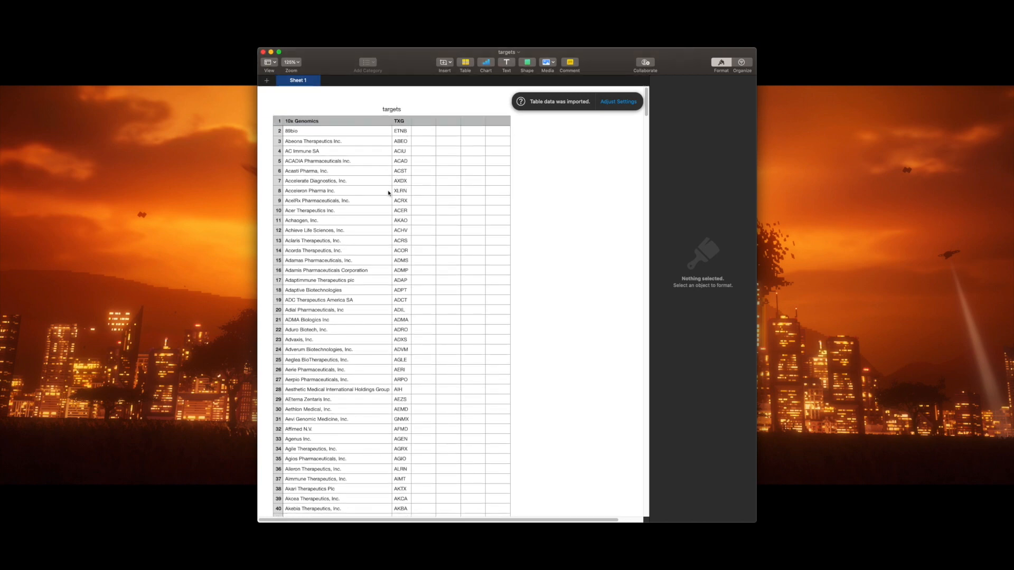
scroll(down, 3)
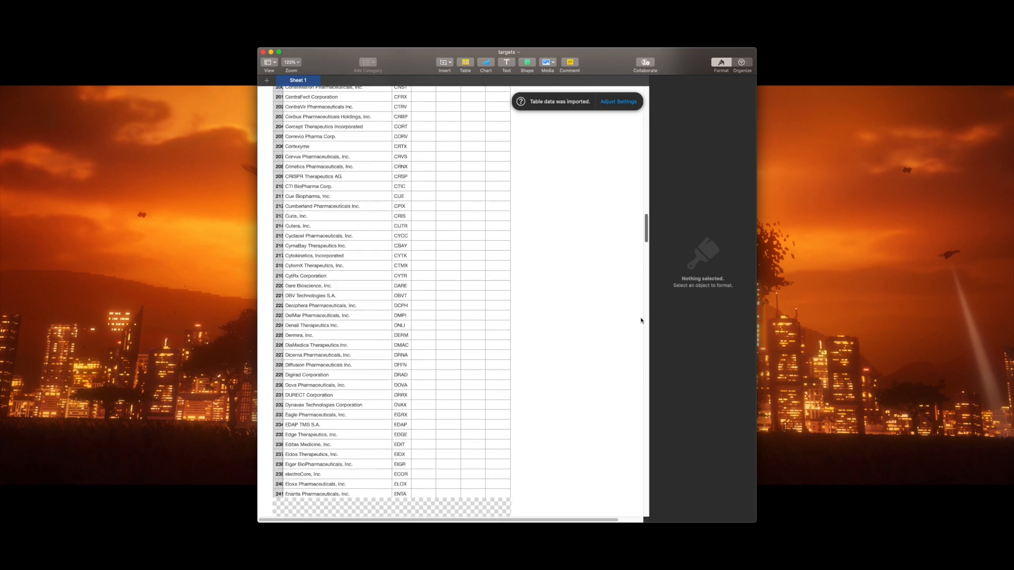
scroll(down, 3)
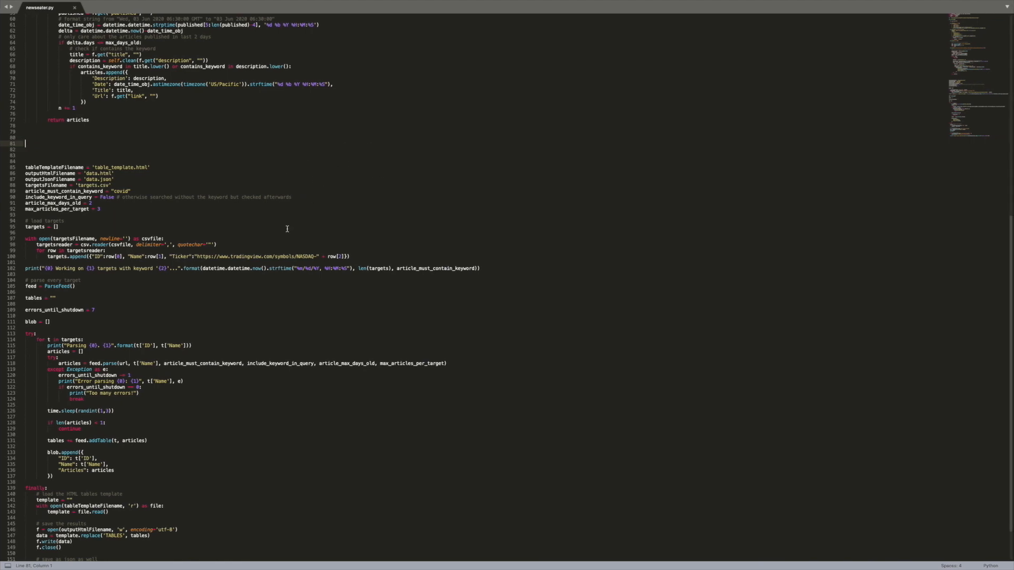
Scroll newseater.py from its settings and target loading through parsing to saving results.
scroll(down, 3)
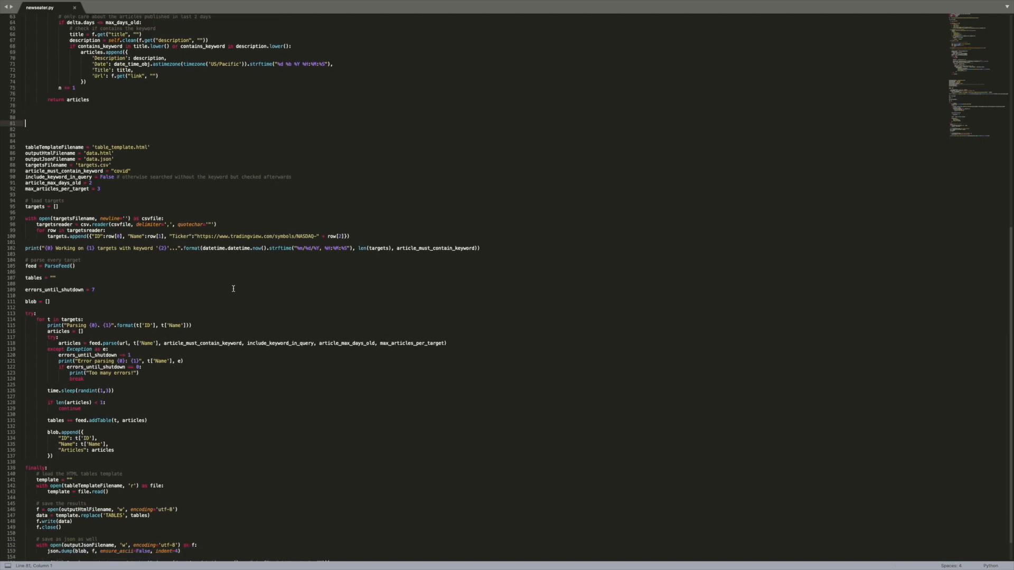
mouse_move(203, 231)
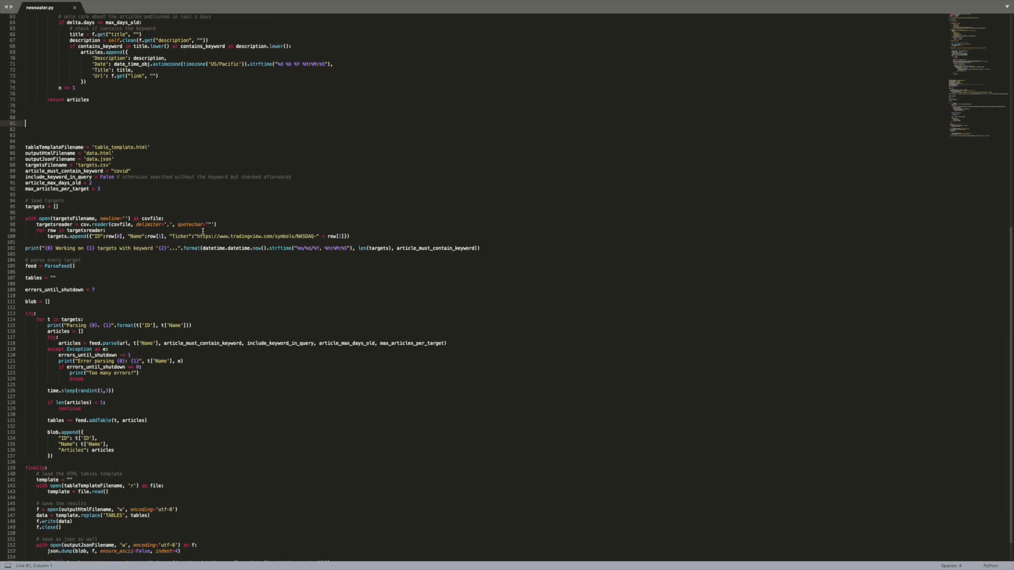
mouse_move(260, 270)
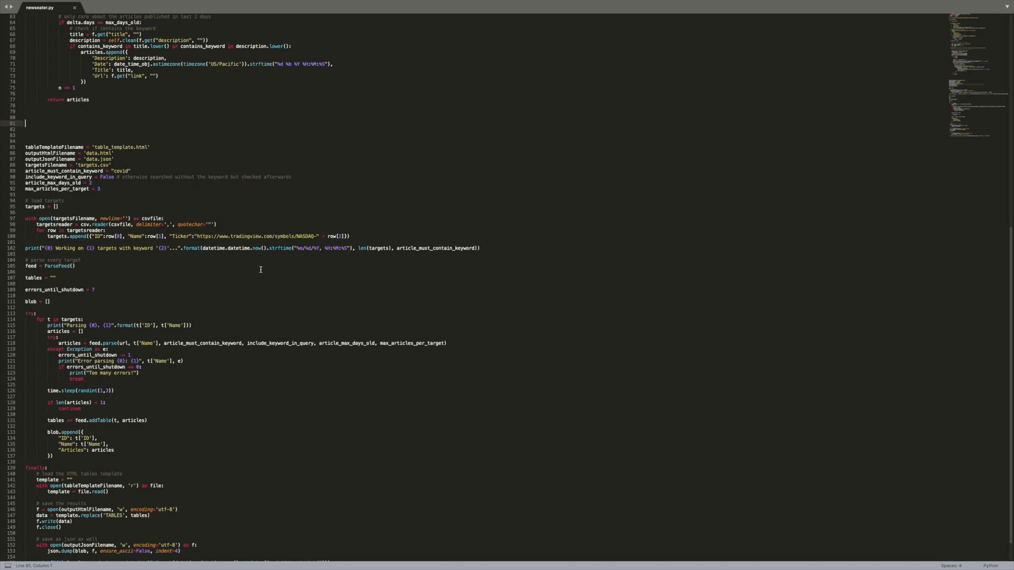
scroll(down, 3)
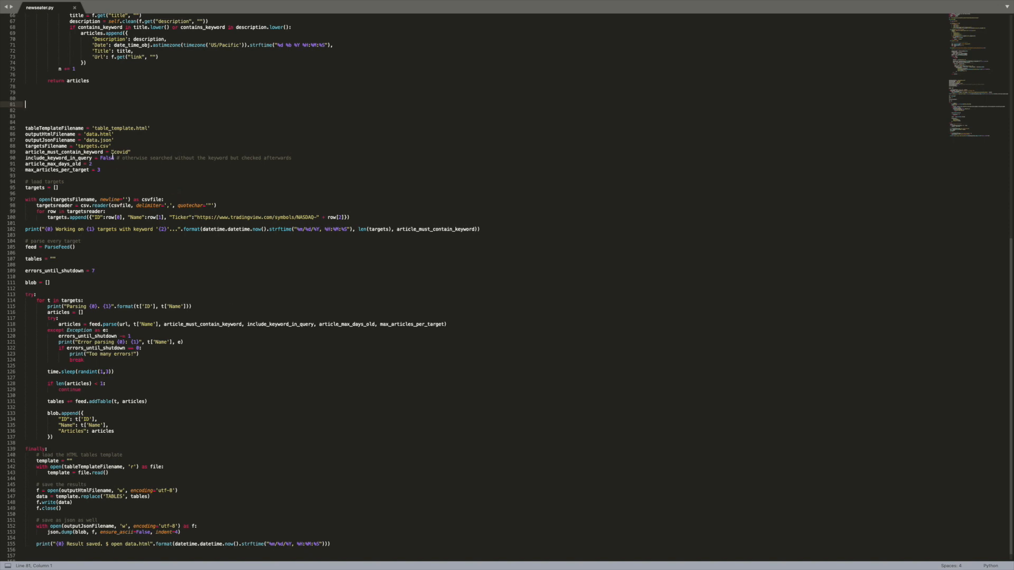
mouse_move(198, 168)
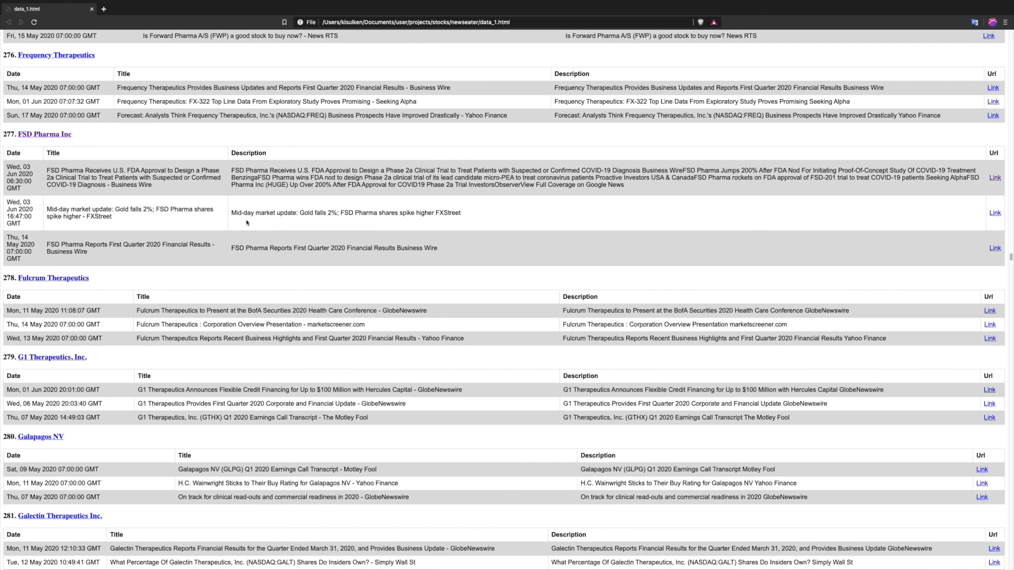
mouse_move(493, 108)
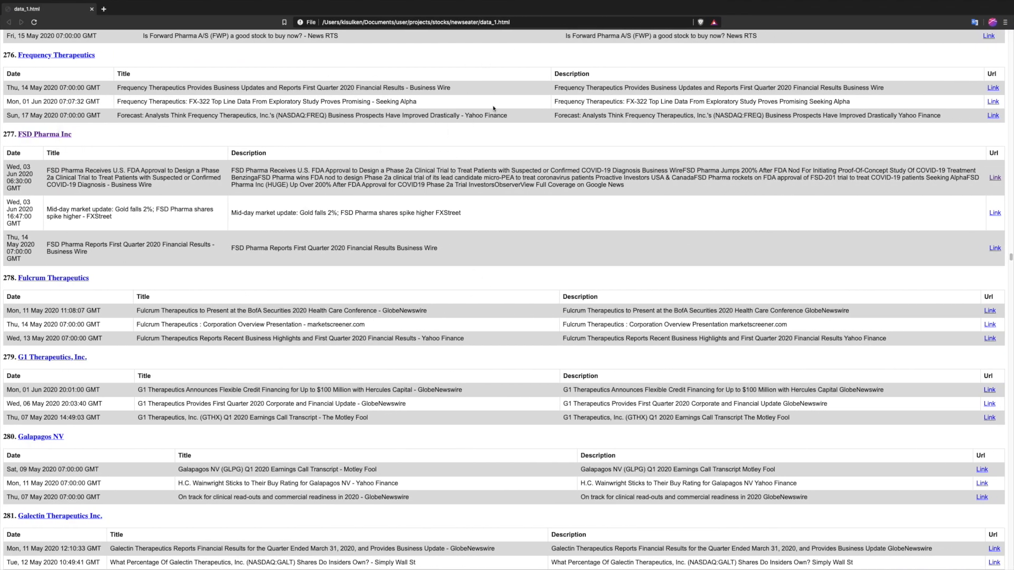
Scroll the report to FSD Pharma Inc and open its FDA-approved COVID-19 trial article.
scroll(down, 3)
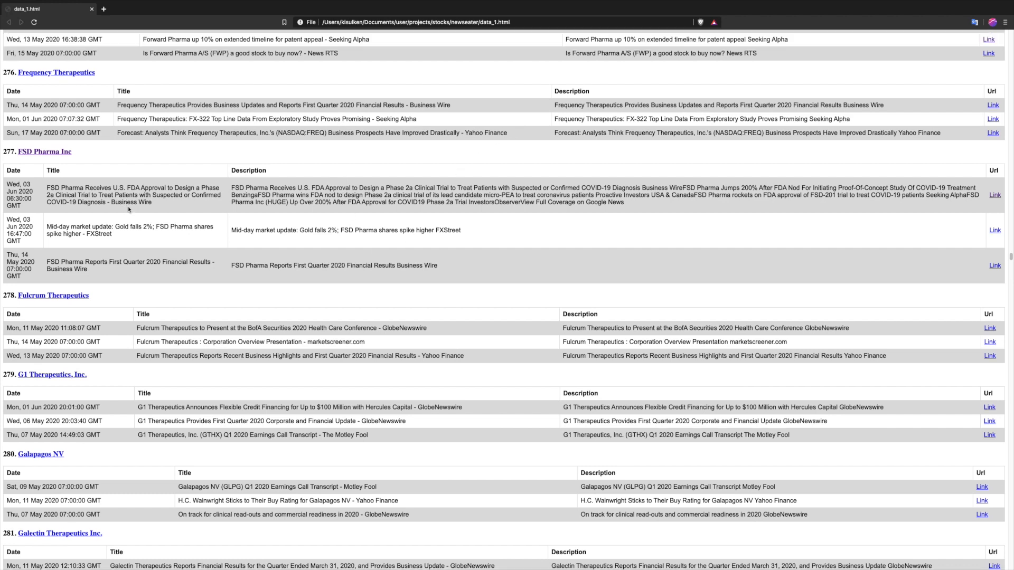
mouse_move(283, 243)
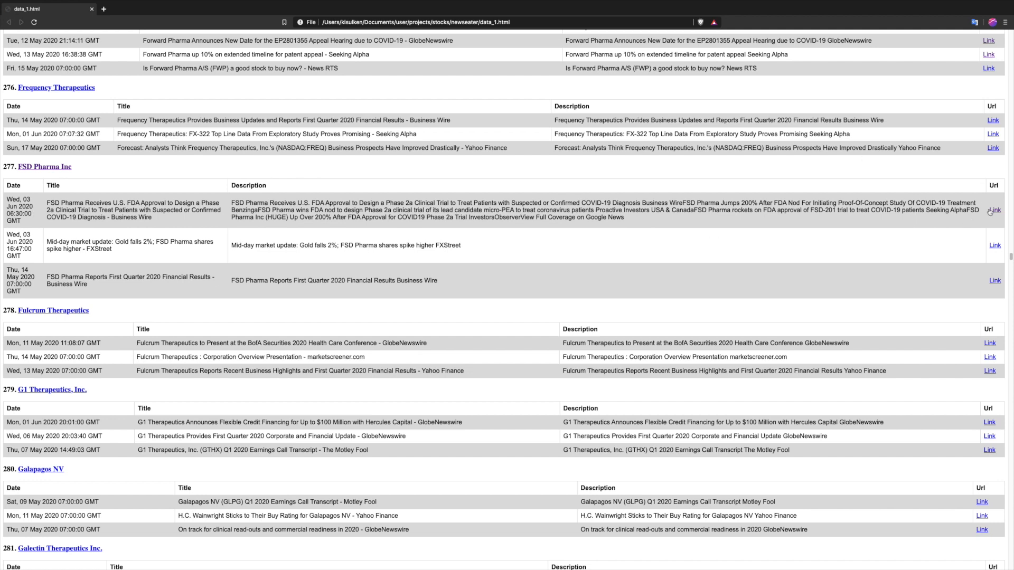
click(994, 210)
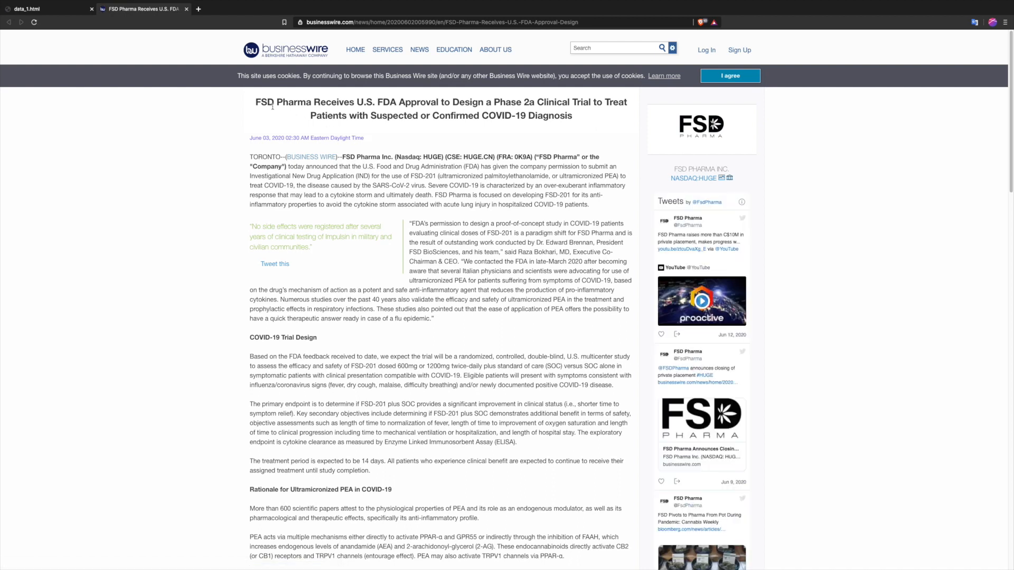
mouse_move(459, 112)
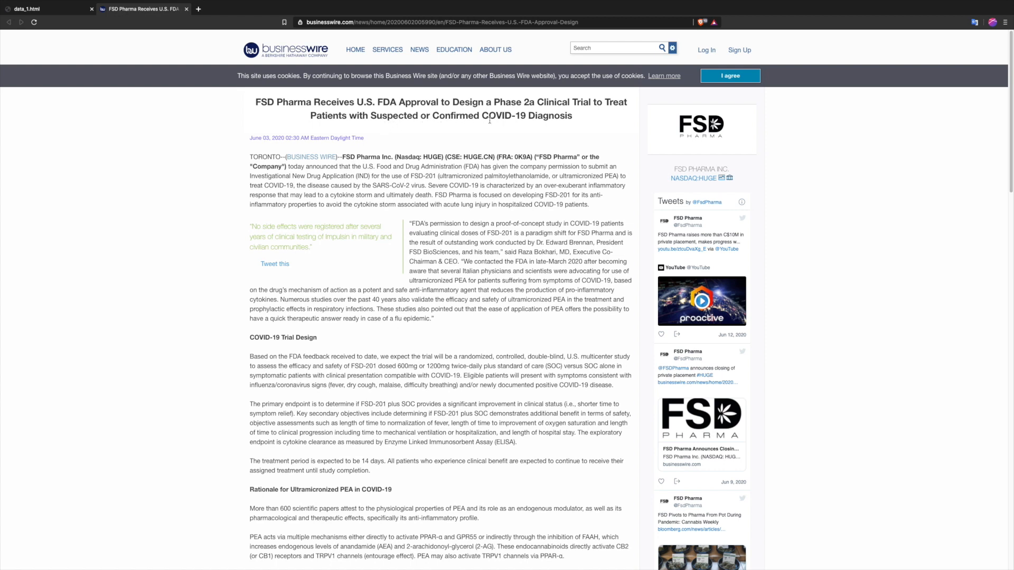
mouse_move(313, 124)
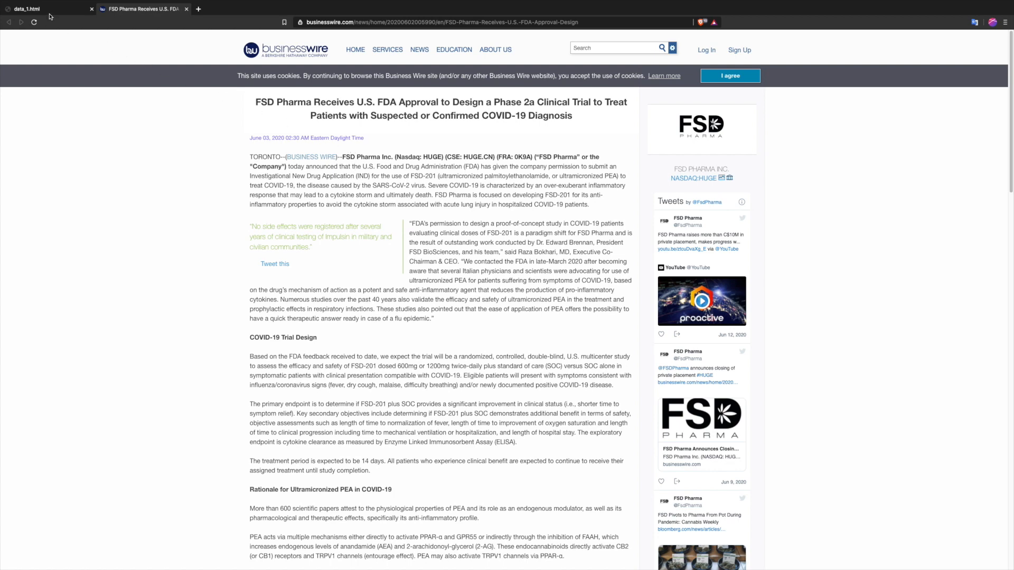
Return to the data_1.html report tab, leaving the Business Wire article open.
click(39, 9)
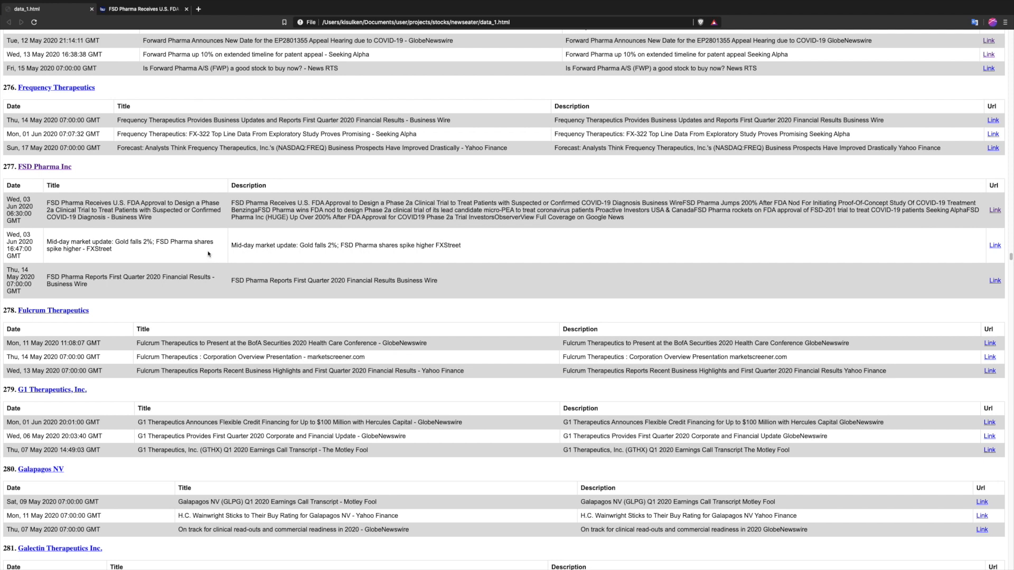
mouse_move(108, 201)
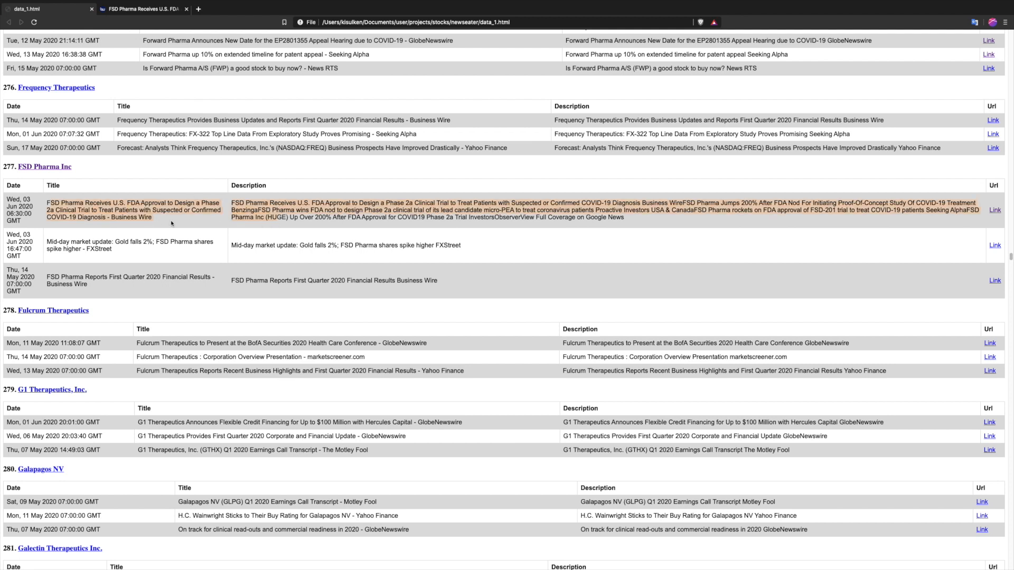
Open the FSD Pharma Inc company link in a new tab.
right_click(45, 167)
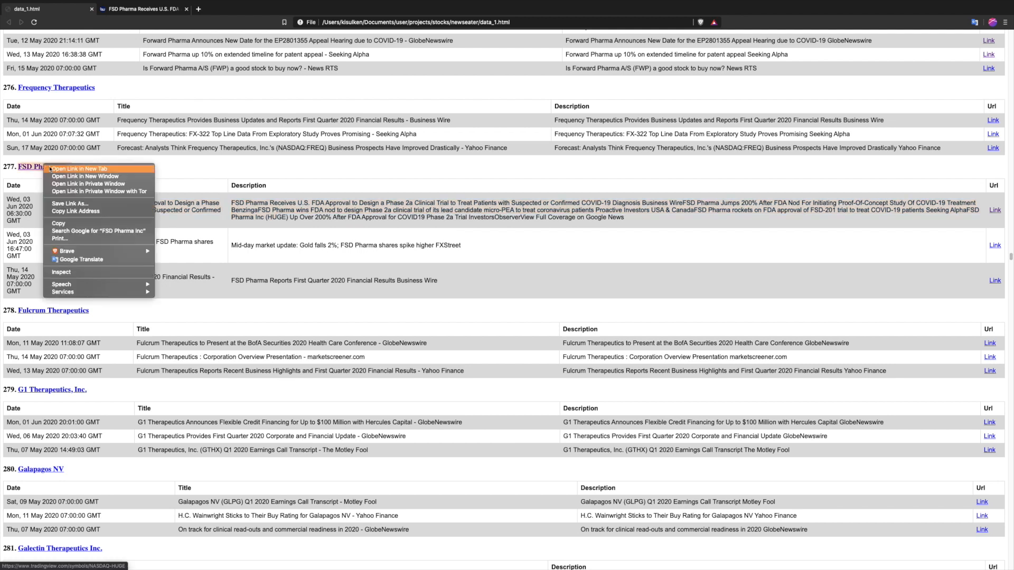
click(79, 169)
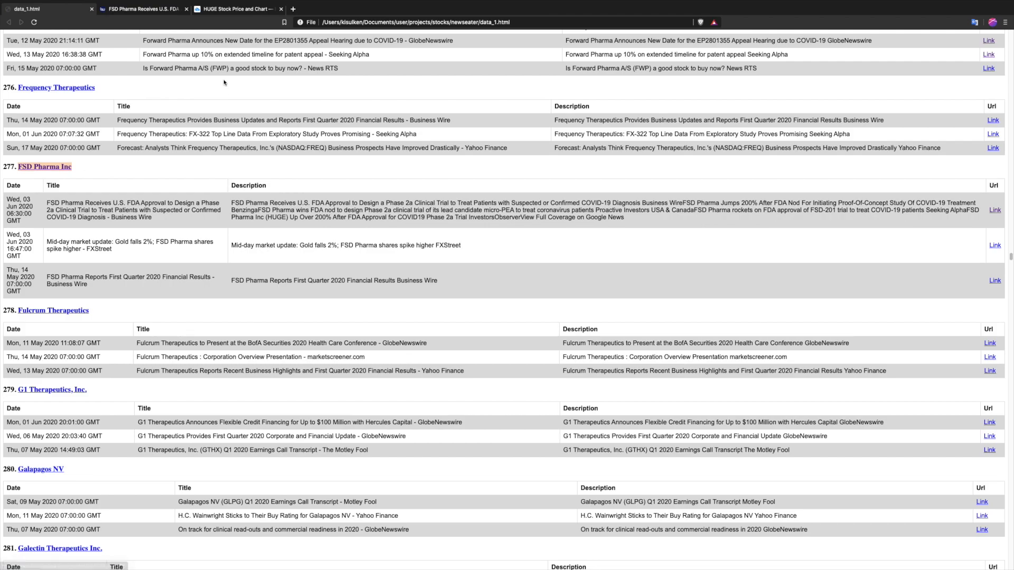
View the HUGE chart over 1M to inspect the early-June spike, then return to data_1.html.
click(234, 8)
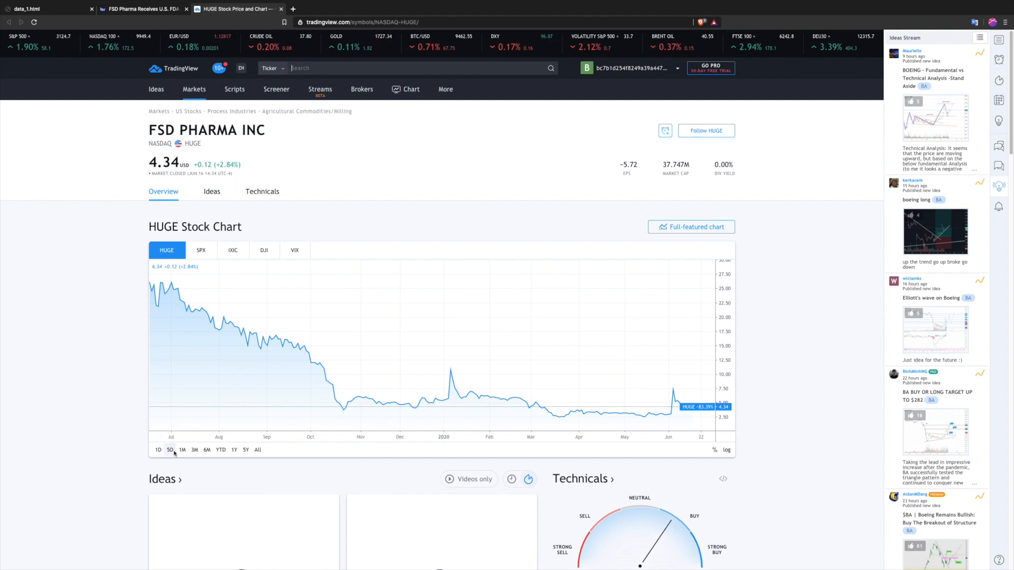
click(182, 451)
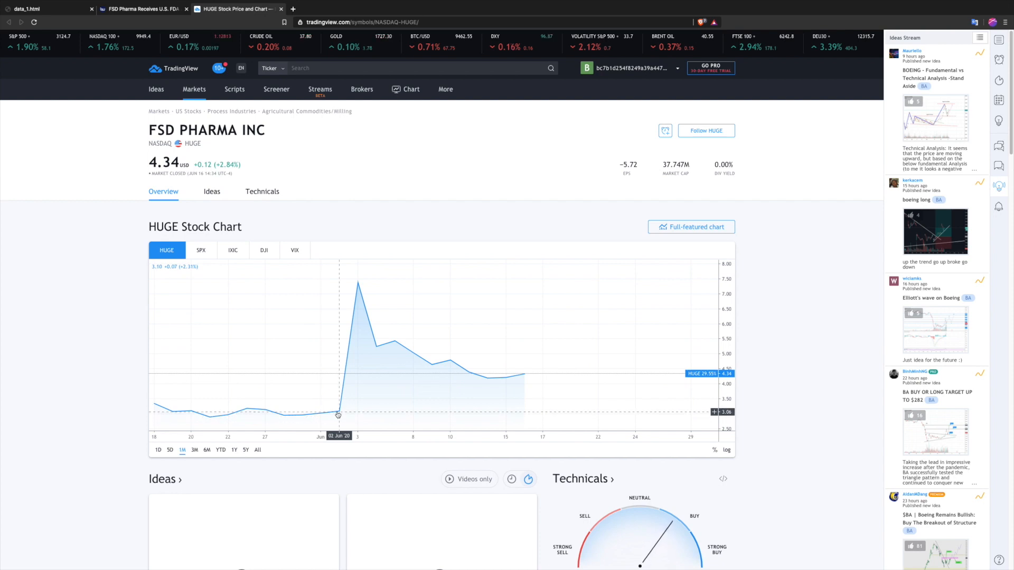
mouse_move(358, 288)
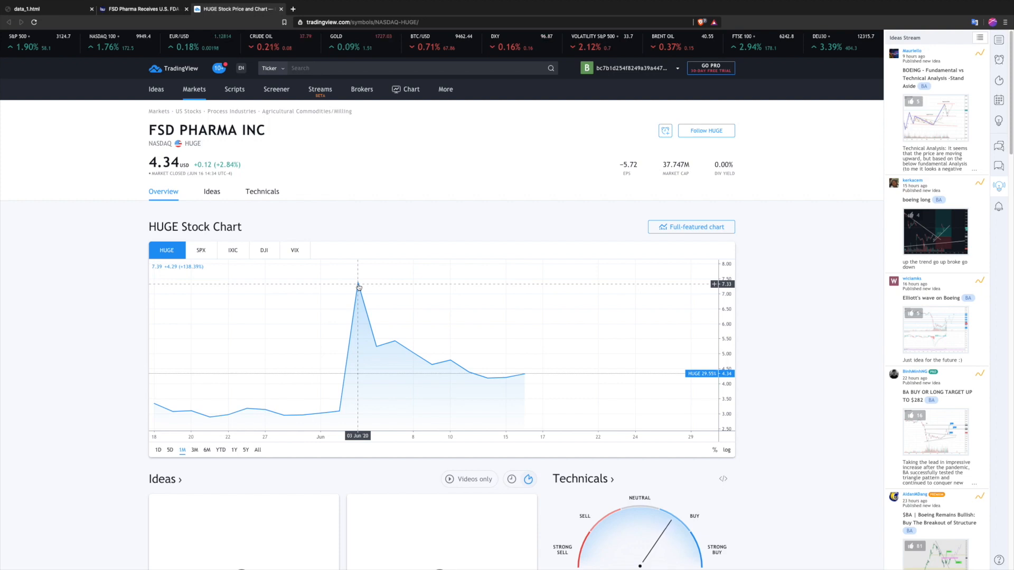
mouse_move(340, 412)
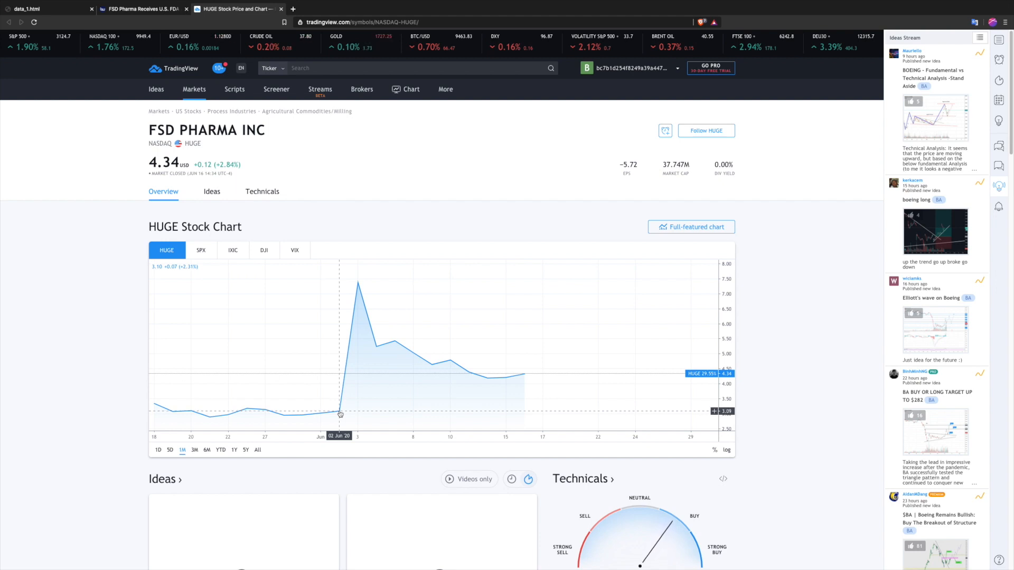
mouse_move(358, 286)
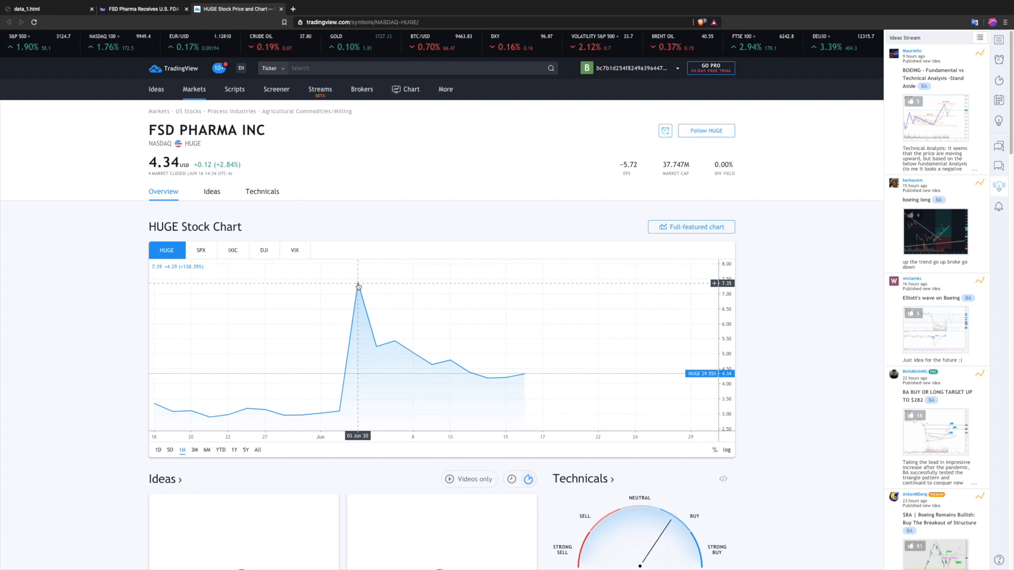
click(45, 8)
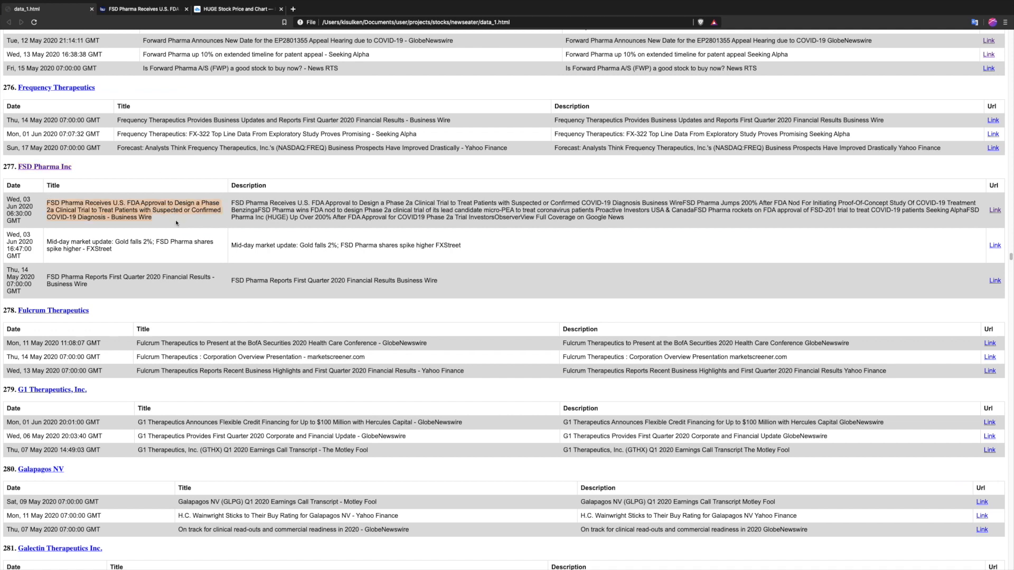
mouse_move(176, 221)
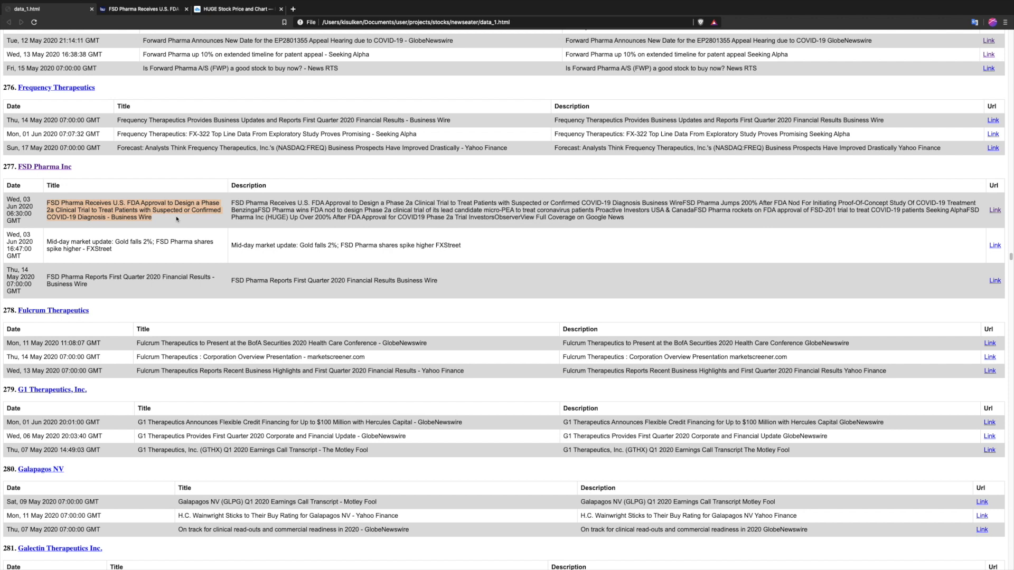
mouse_move(197, 230)
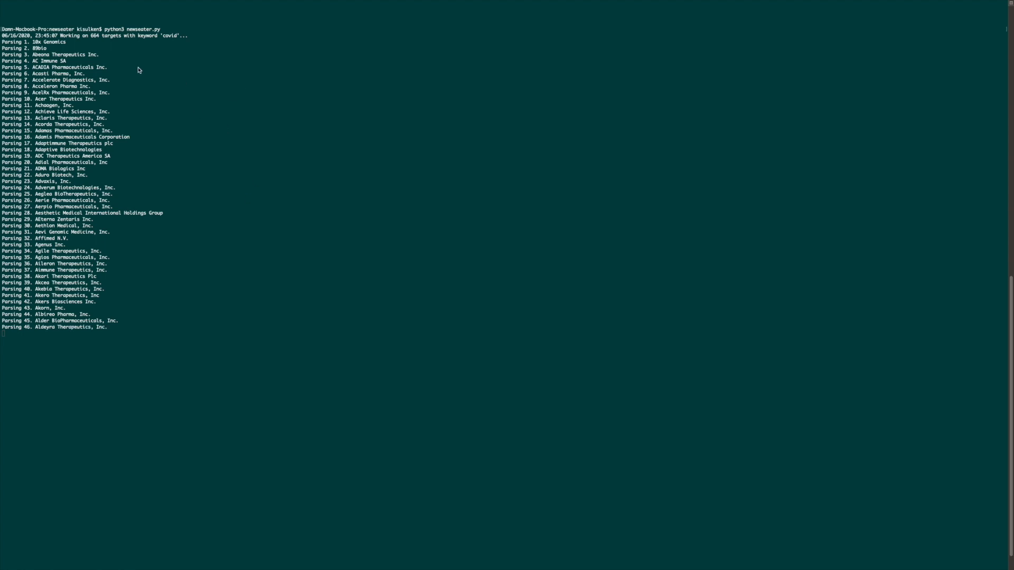
mouse_move(130, 68)
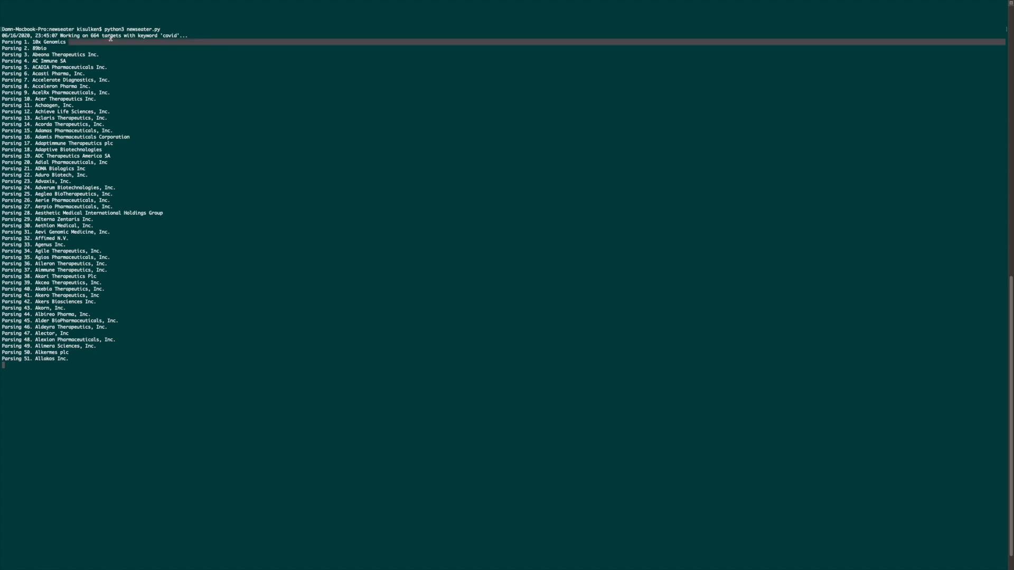
mouse_move(187, 111)
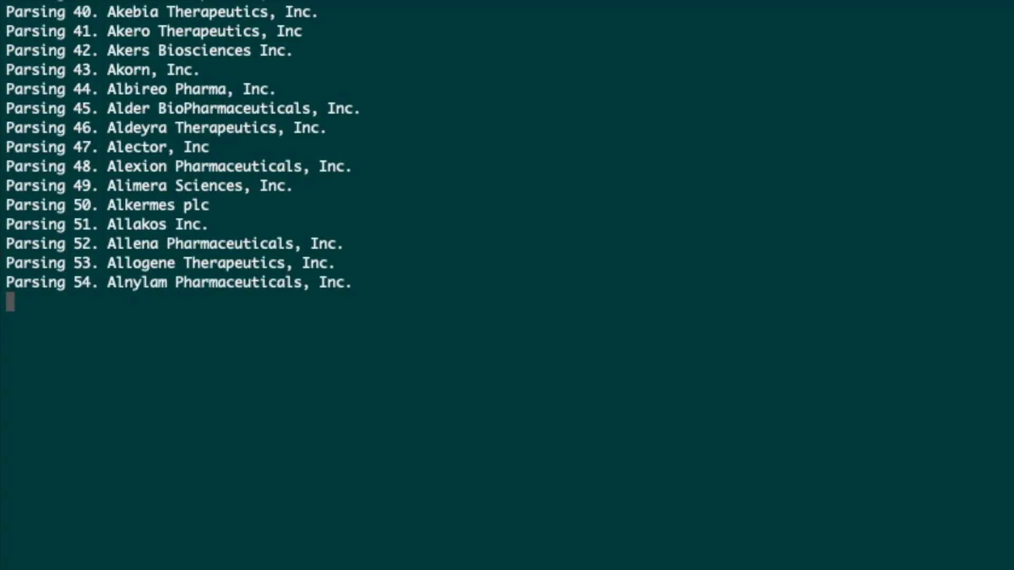
mouse_move(602, 70)
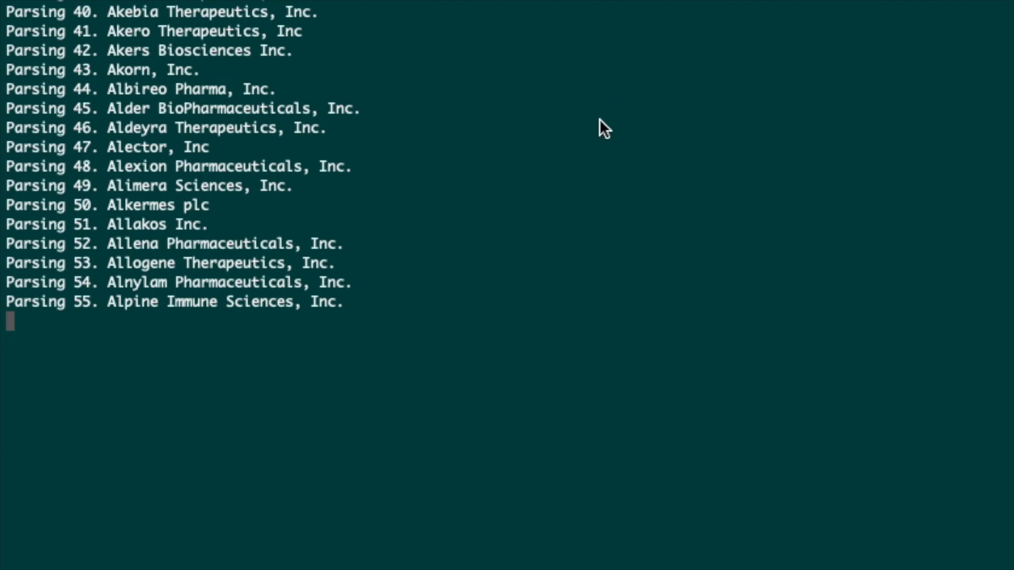
Interrupt the newseater run at company 55 and run 'open data.html'.
key(ctrl+c)
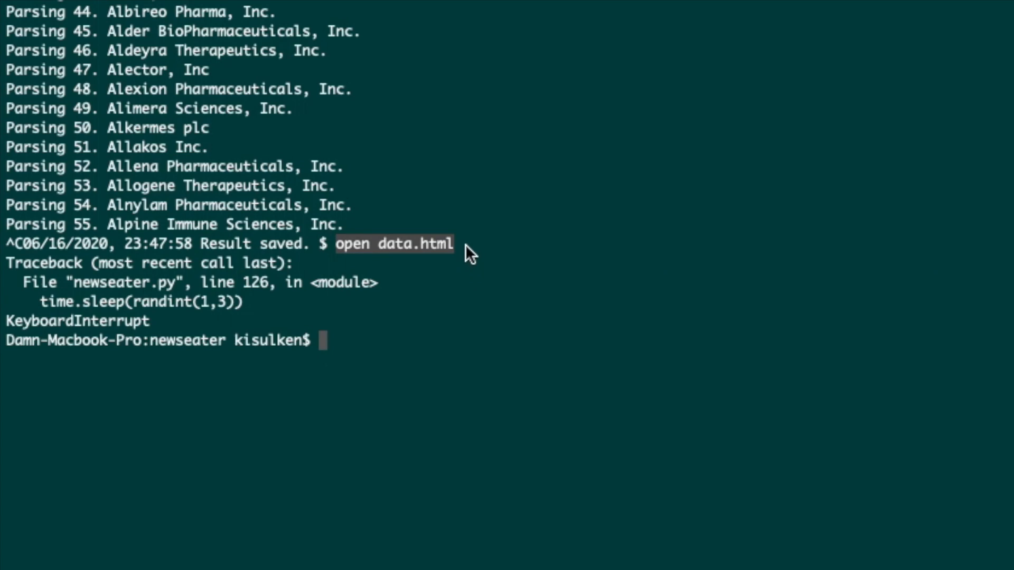
text(open data.html)
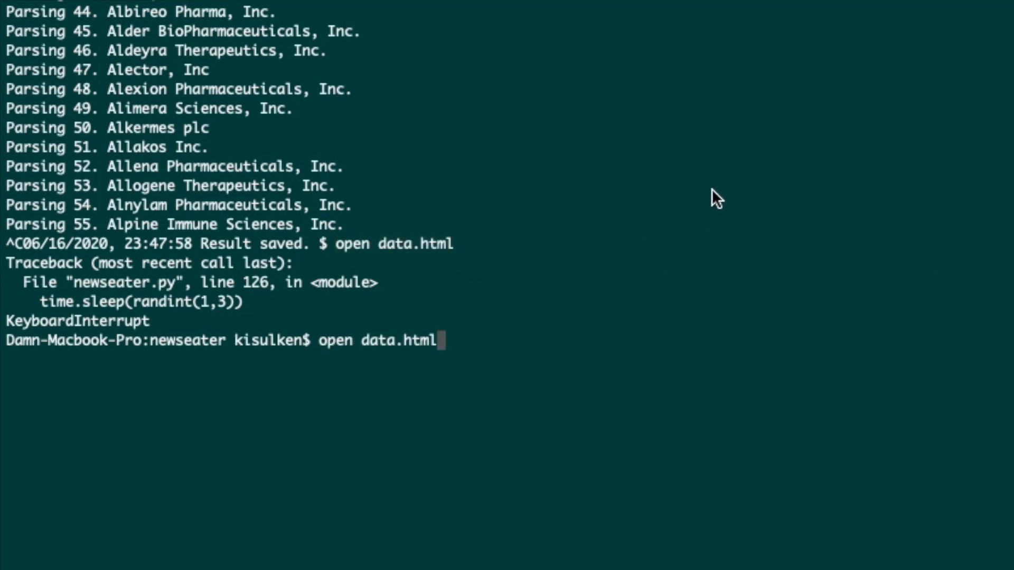
mouse_move(526, 317)
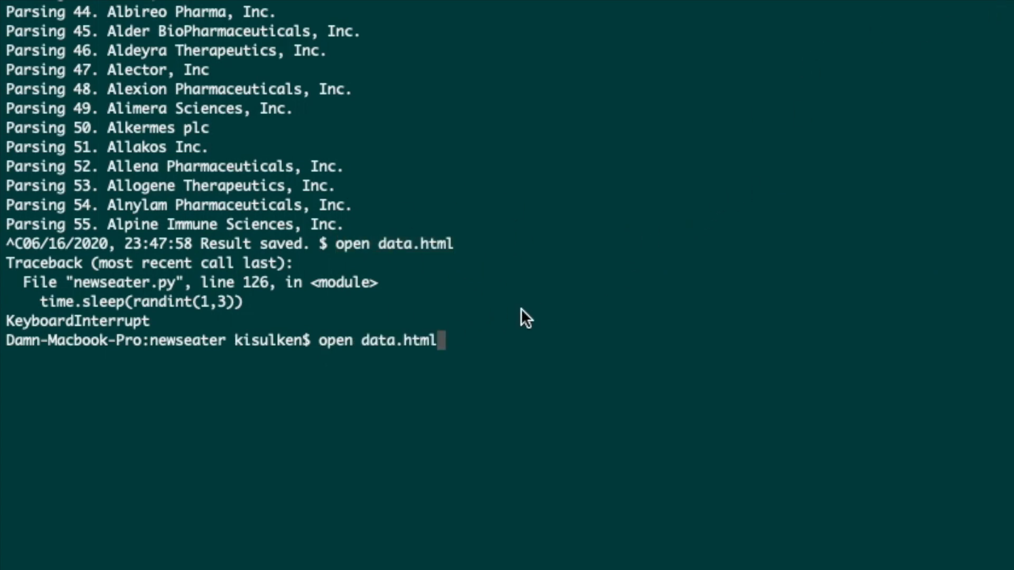
mouse_move(414, 259)
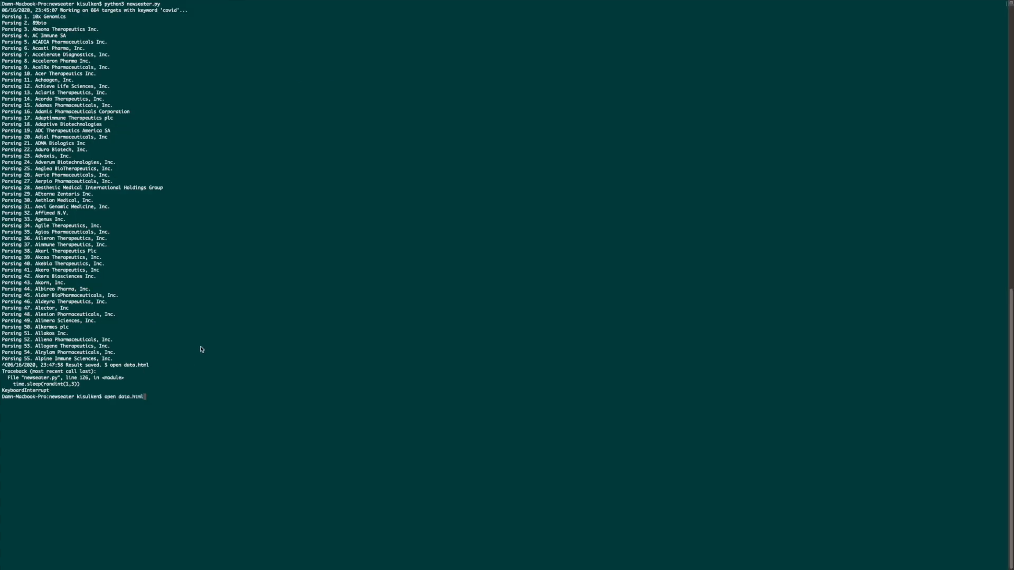
key(enter)
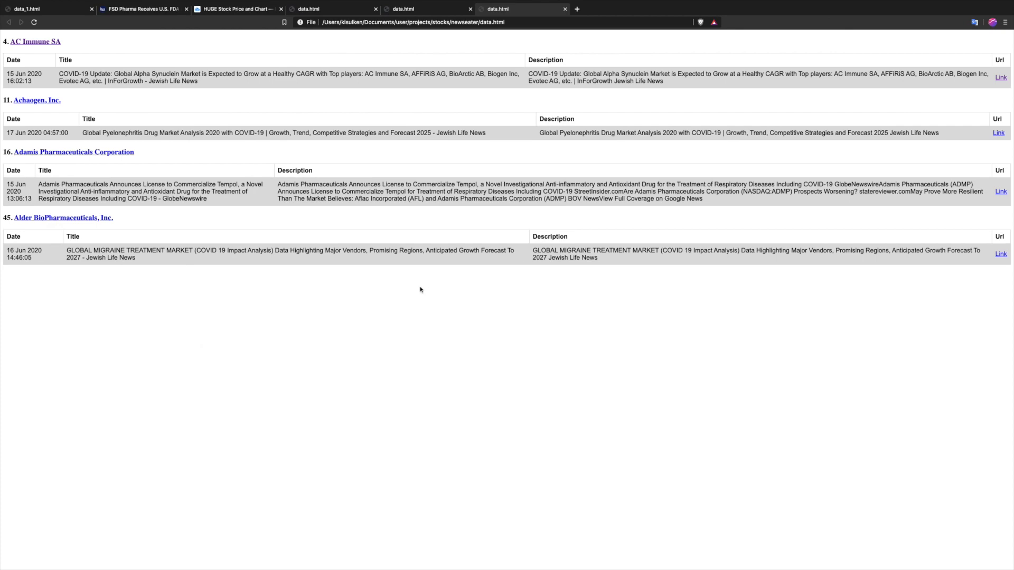
mouse_move(67, 153)
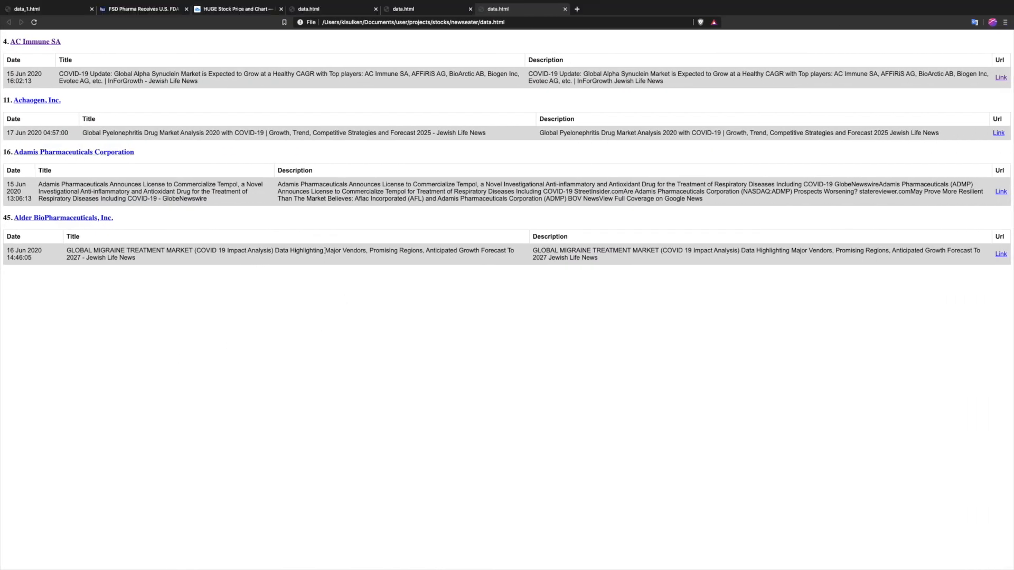
mouse_move(136, 89)
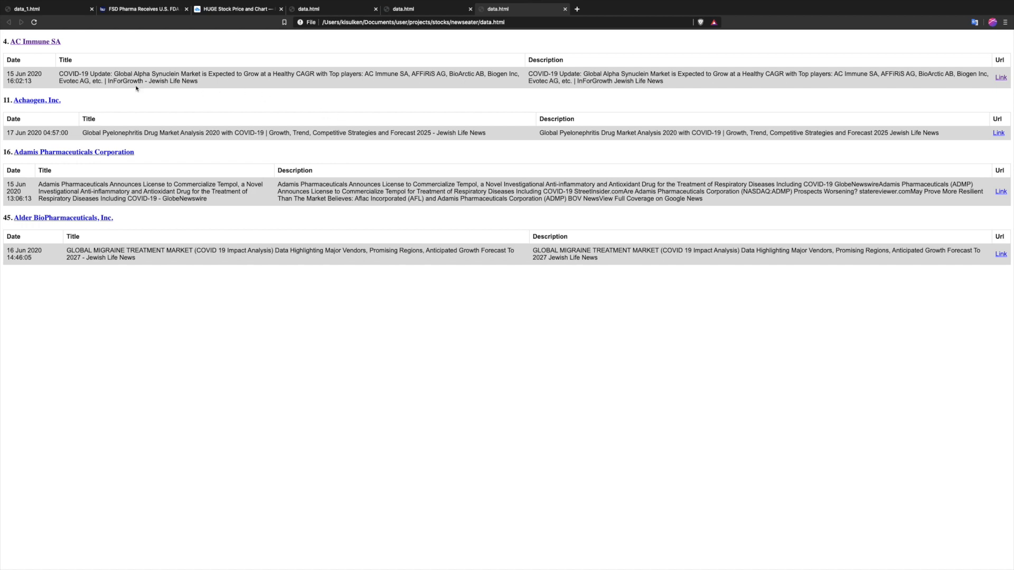
mouse_move(386, 259)
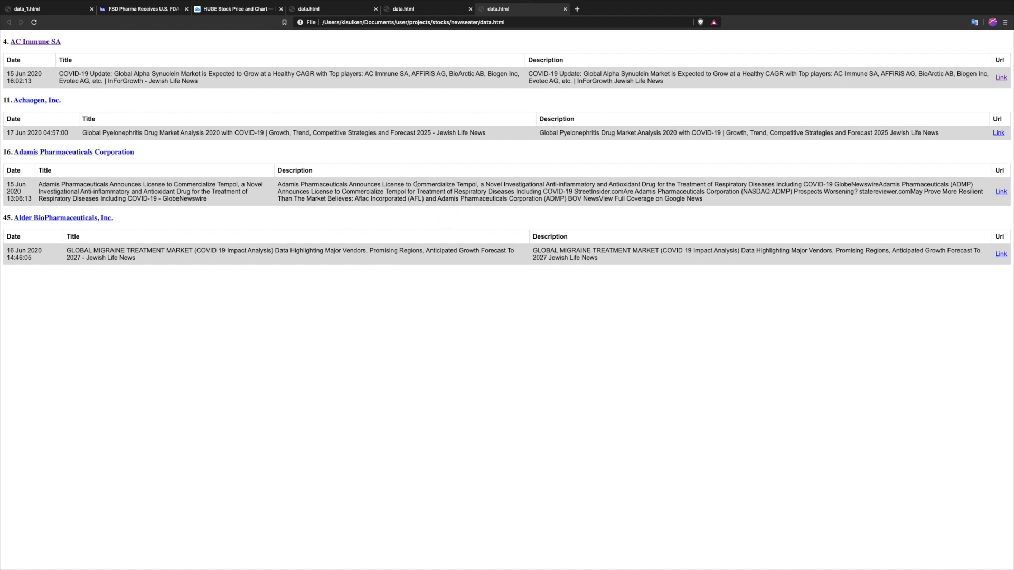
mouse_move(309, 113)
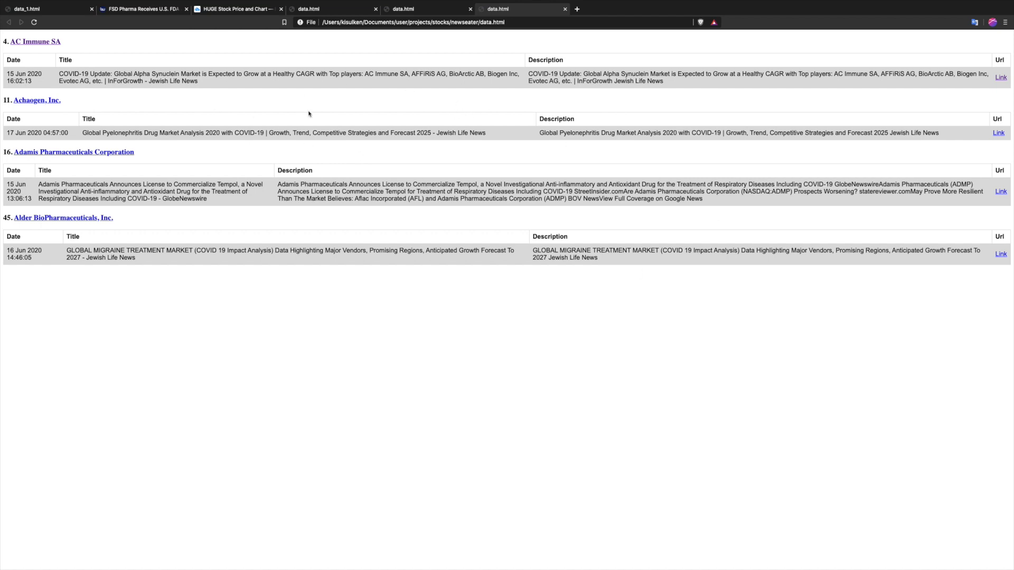